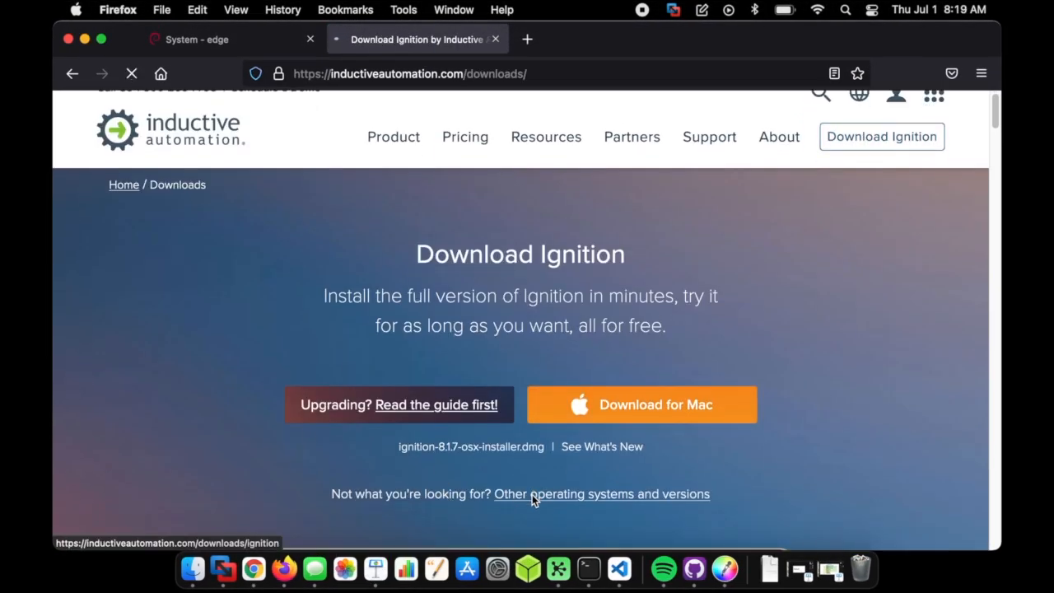
Step: Download the Ignition 8.1.7 Linux 64-bit installer after submitting the trial form
{"action": "left_click", "coordinate": [601, 493]}
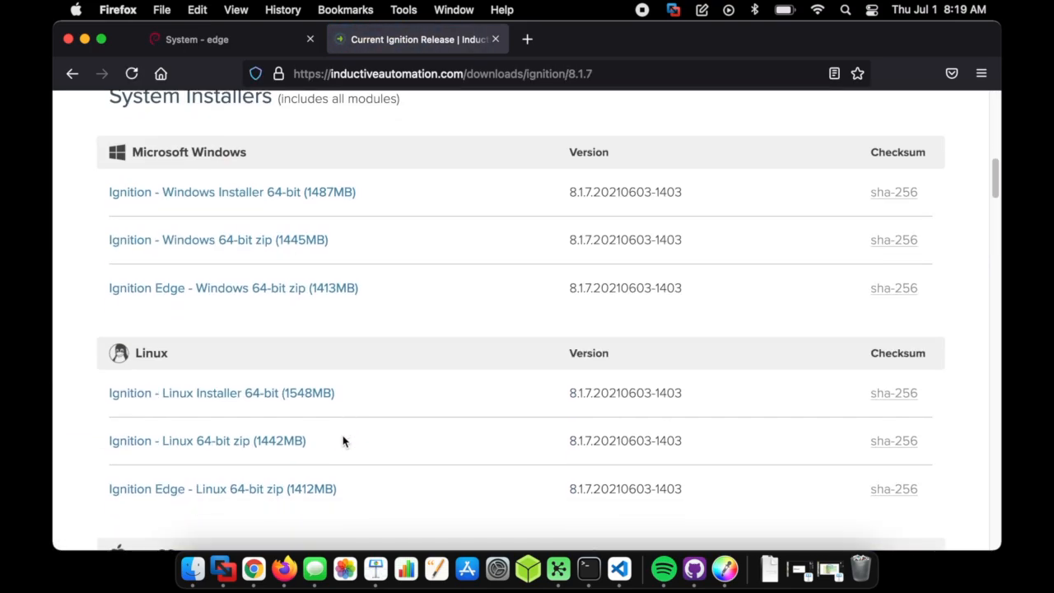
{"action": "scroll", "scroll_direction": "down", "scroll_amount": 3}
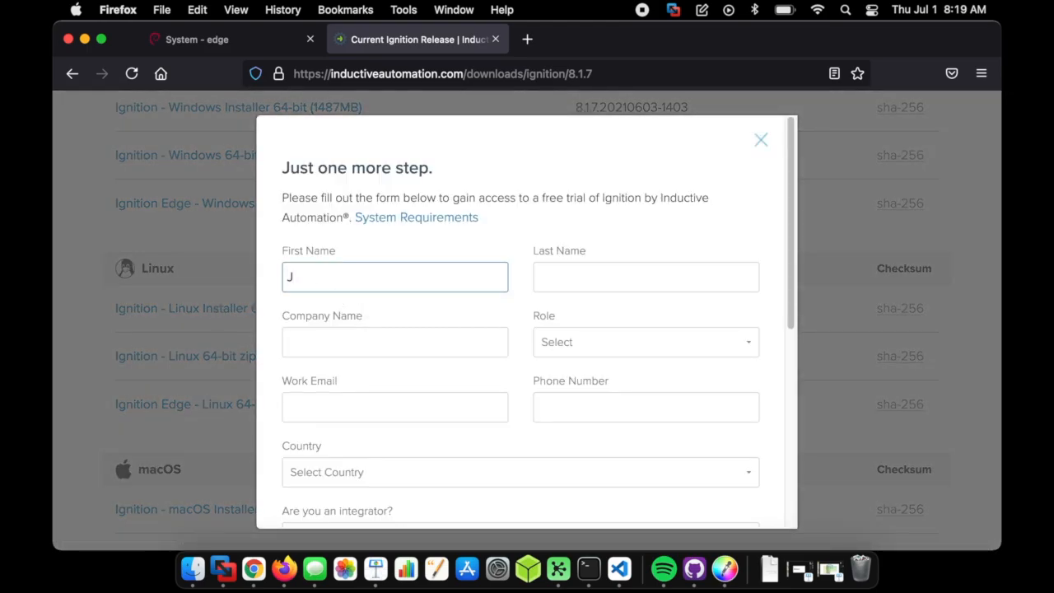
{"action": "left_click", "coordinate": [355, 417]}
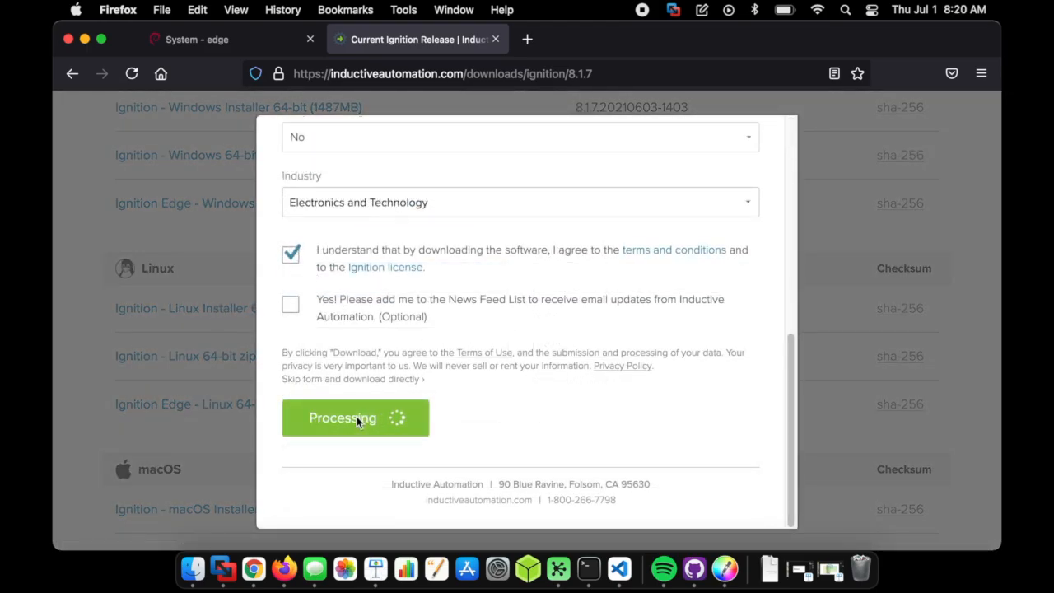
{"action": "left_click", "coordinate": [355, 417]}
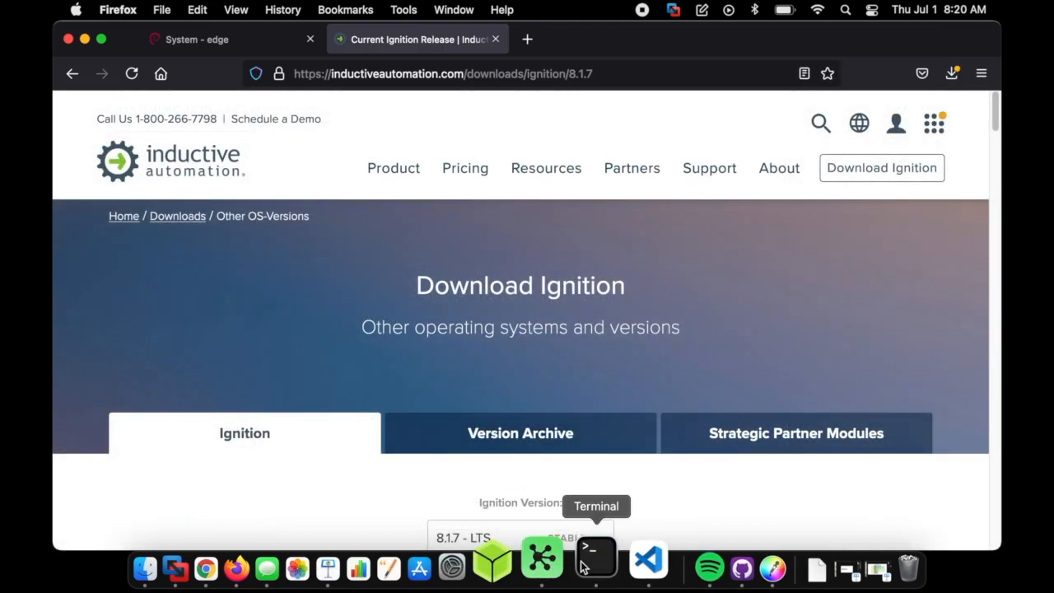
{"action": "left_click", "coordinate": [595, 568]}
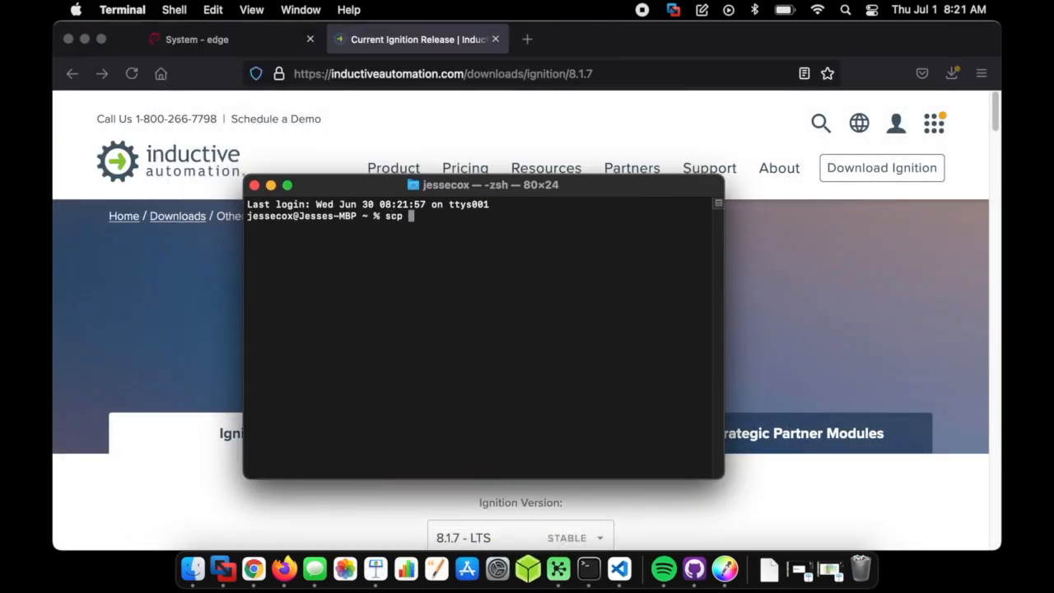
{"action": "type", "text": "Downloads/ignition-8.1.7-linux-x64-installer.run"}
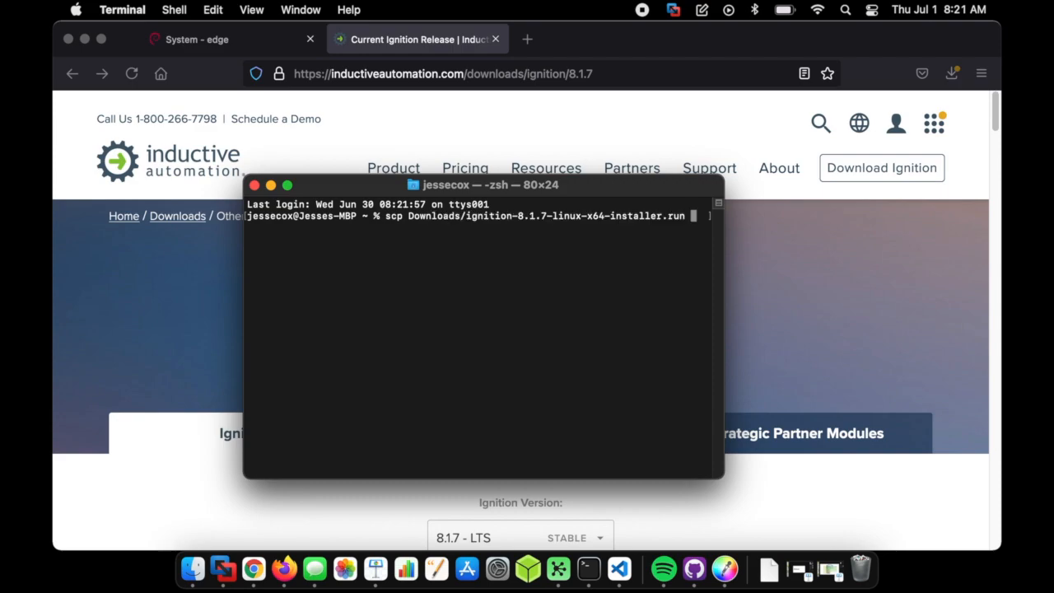
{"action": "type", "text": "root@"}
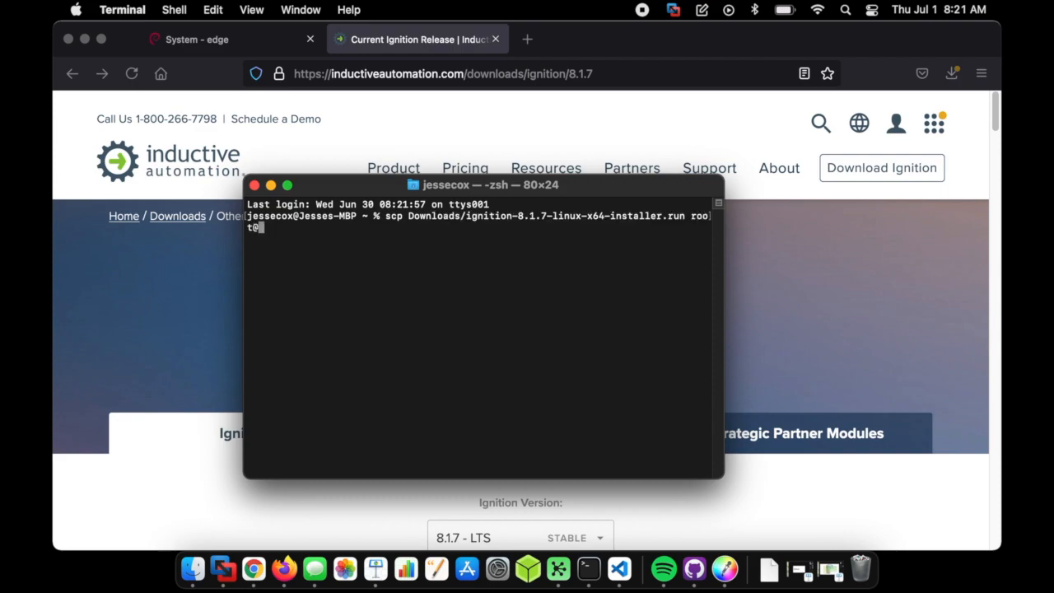
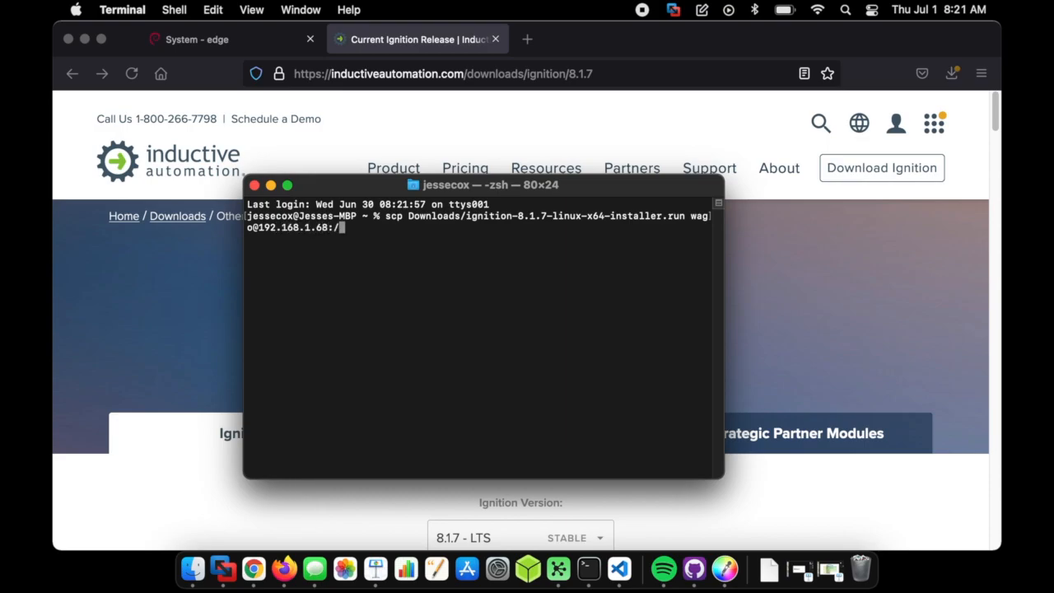
{"action": "type", "text": "yes"}
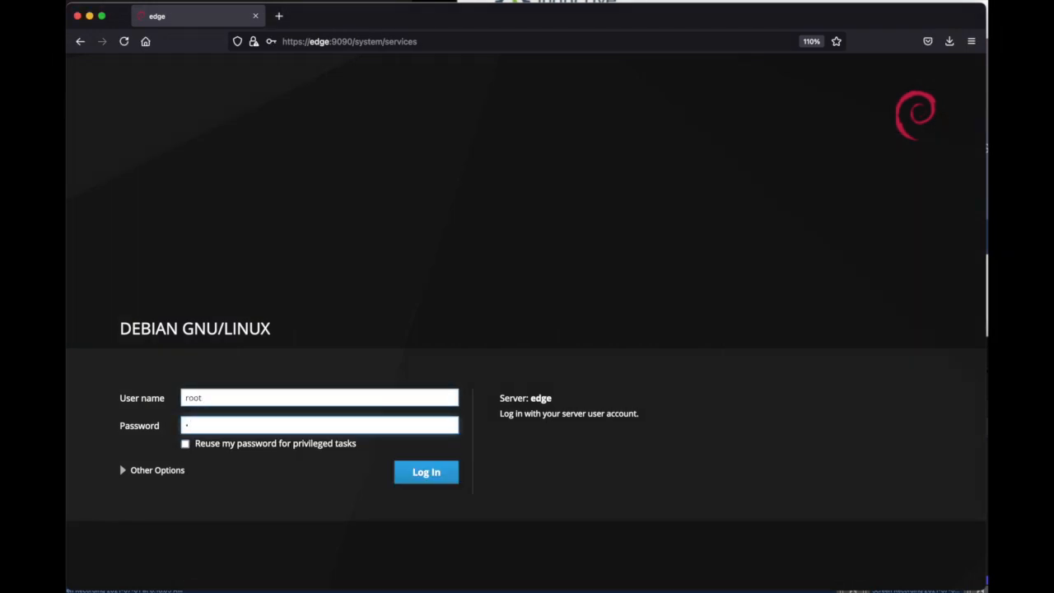
Step: Sign in to Cockpit as root and chmod +x the copied installer
{"action": "left_click", "coordinate": [425, 471]}
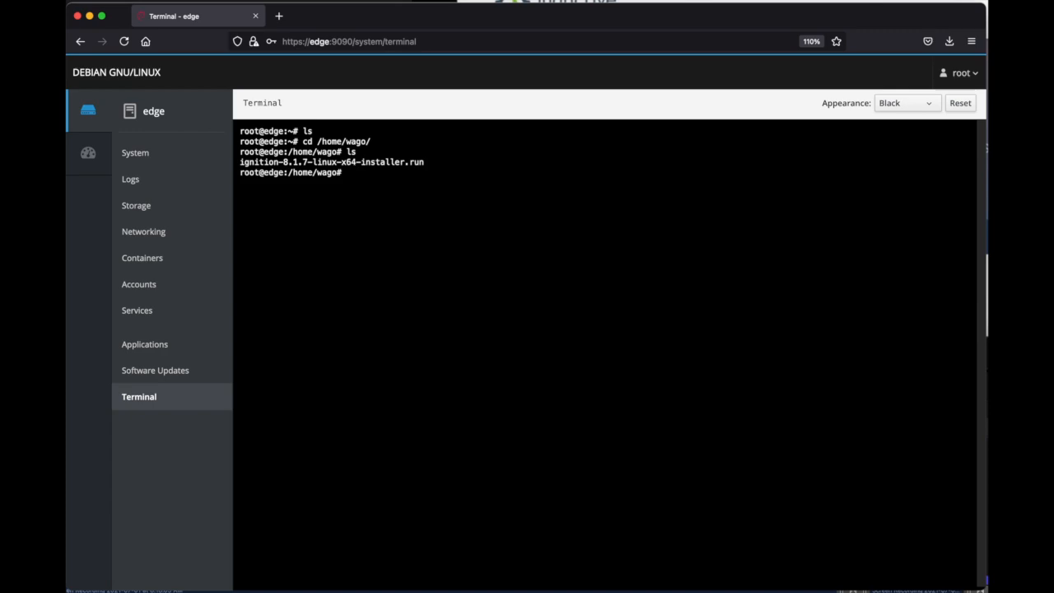
{"action": "type", "text": "chmod +x"}
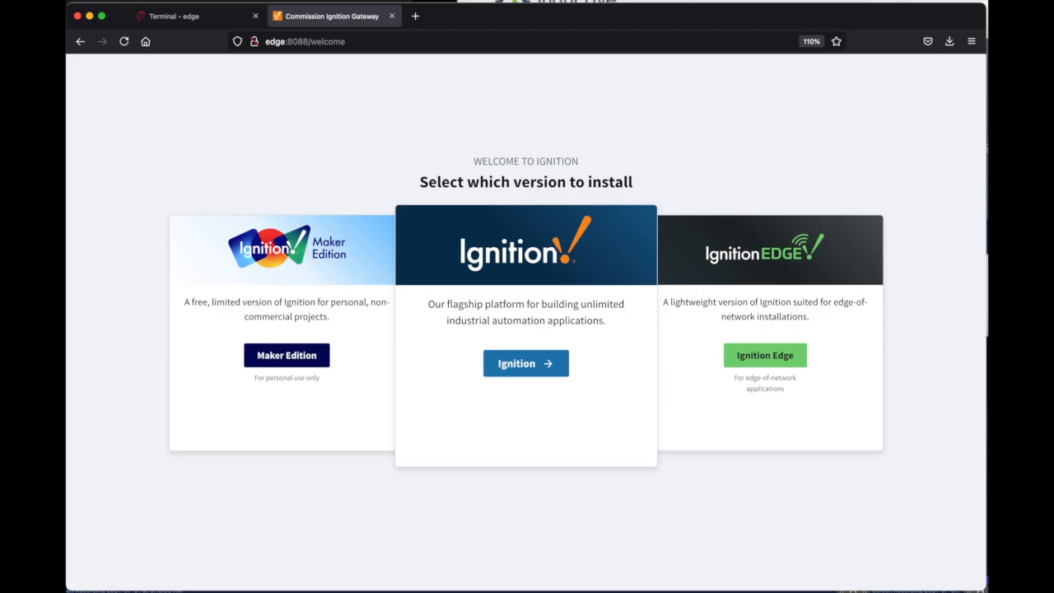
{"action": "mouse_move", "coordinate": [764, 355]}
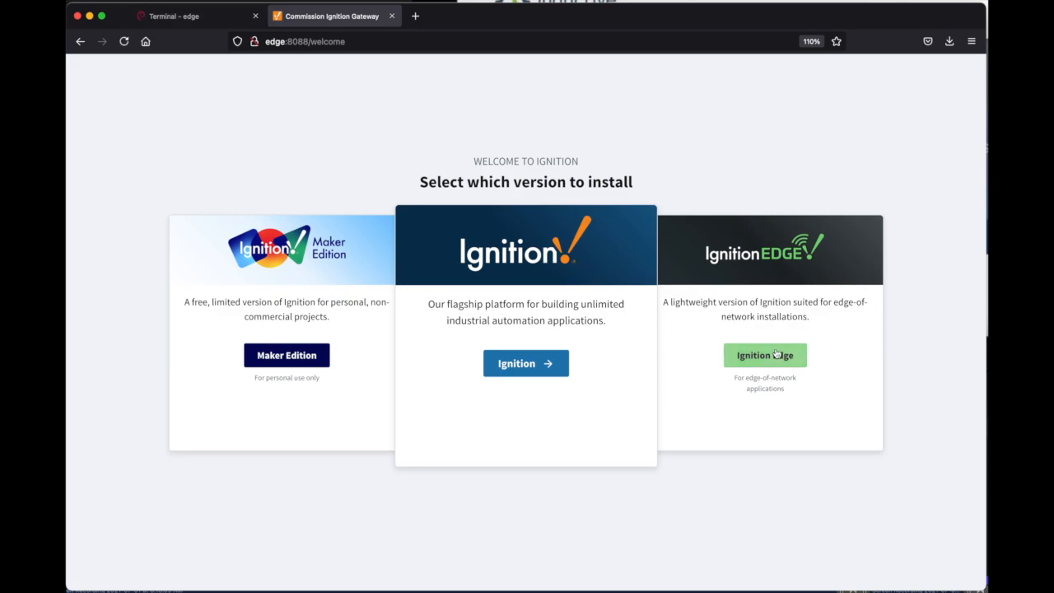
Step: Choose the Ignition Edge edition and create admin user jessejames
{"action": "left_click", "coordinate": [764, 355]}
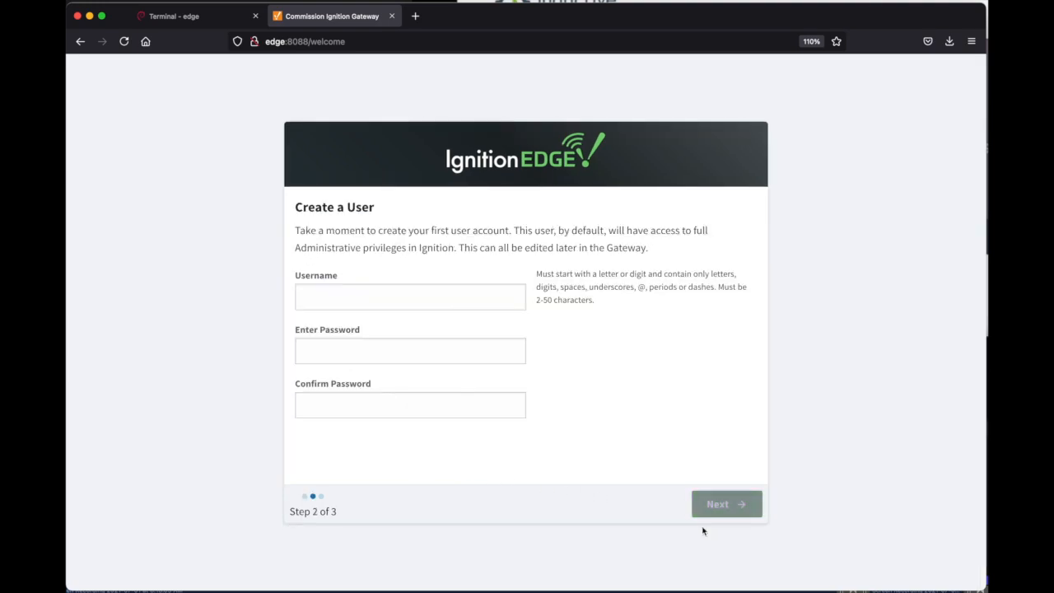
{"action": "type", "text": "jessejamescox"}
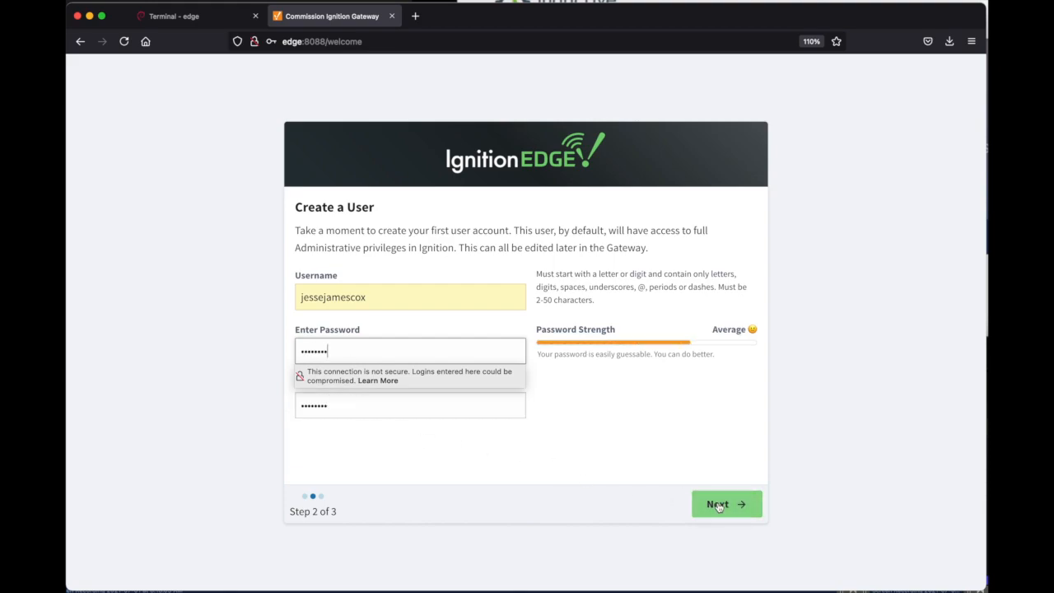
{"action": "left_click", "coordinate": [726, 504]}
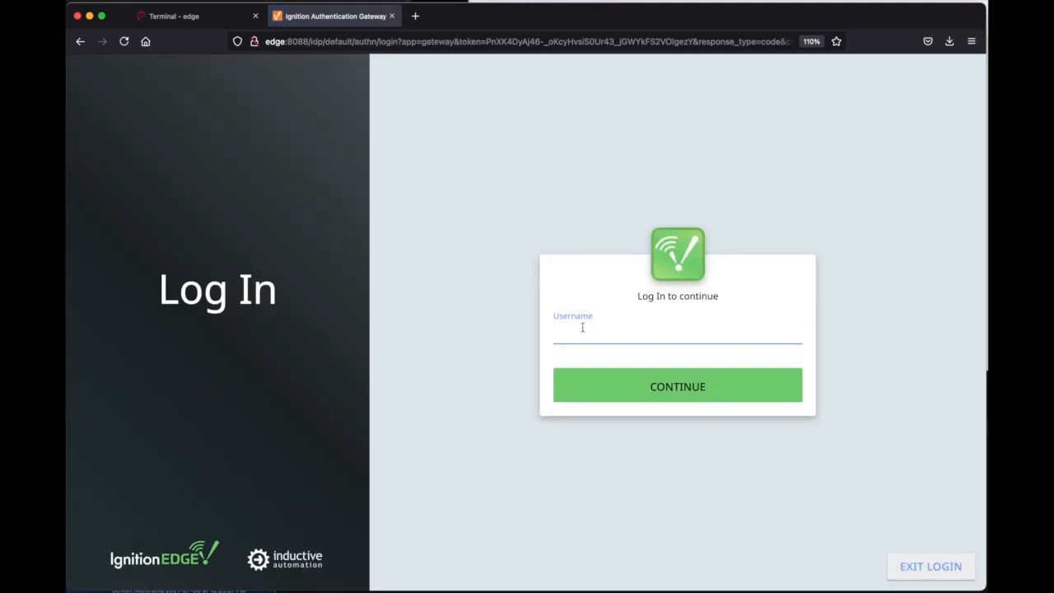
Step: Sign in as jessejamescox and start a new OPC UA connection under Config > OPC Connections
{"action": "type", "text": "jessejamescox"}
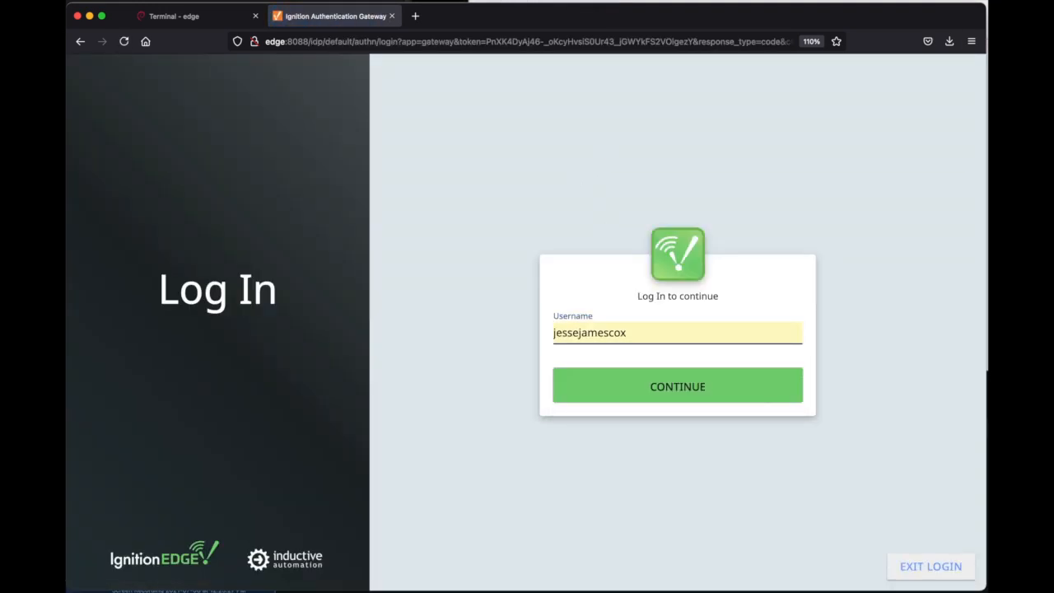
{"action": "left_click", "coordinate": [677, 385]}
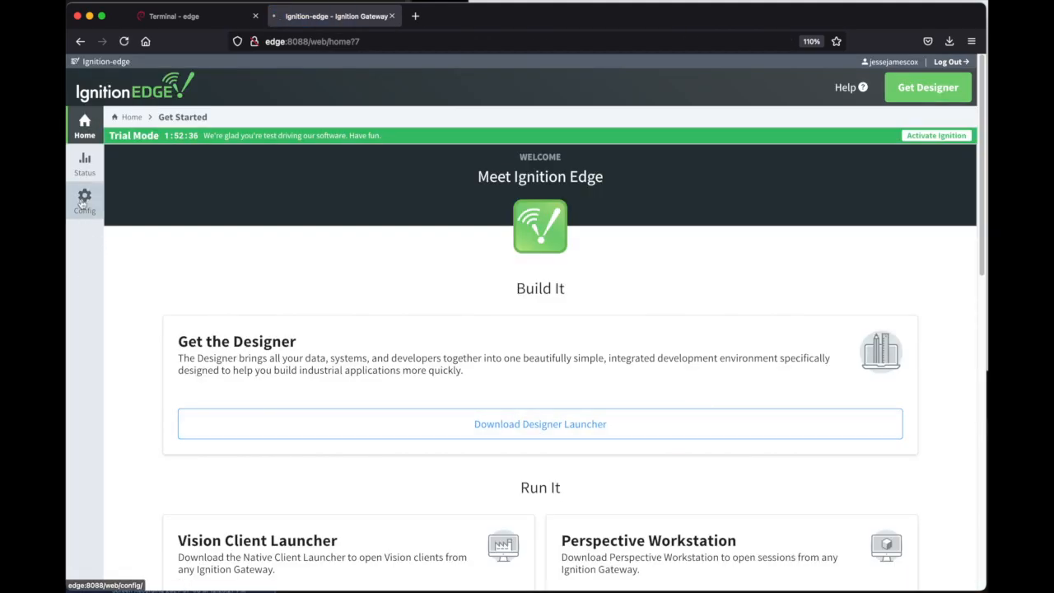
{"action": "left_click", "coordinate": [84, 201]}
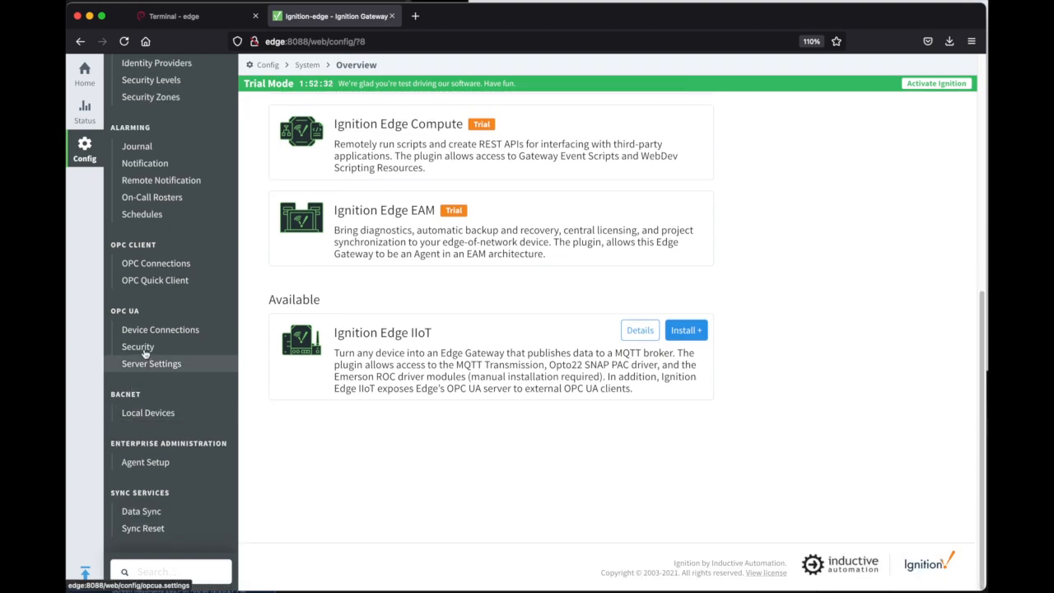
{"action": "left_click", "coordinate": [156, 263]}
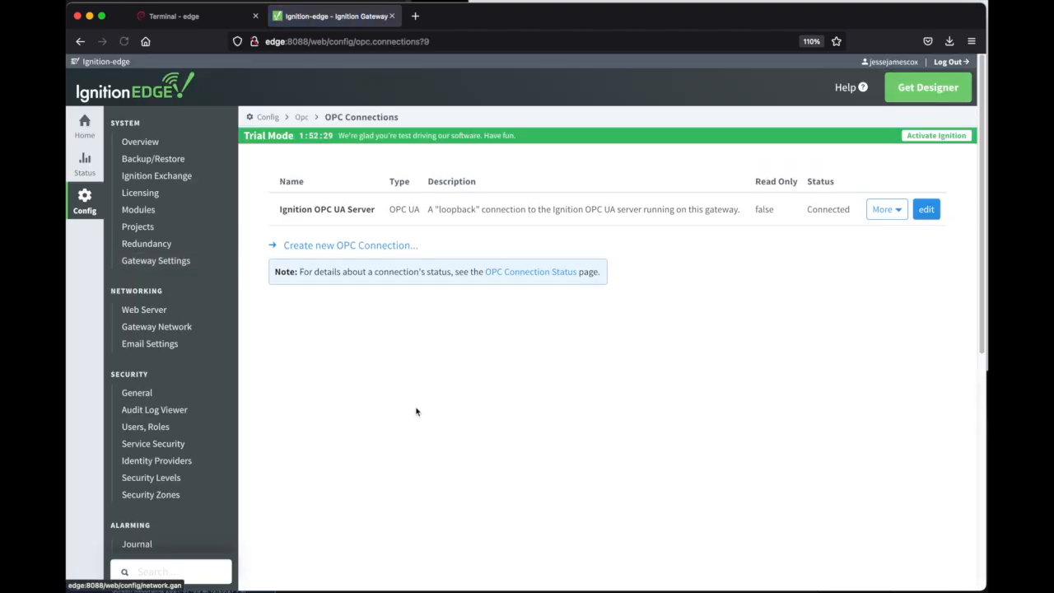
{"action": "left_click", "coordinate": [350, 244]}
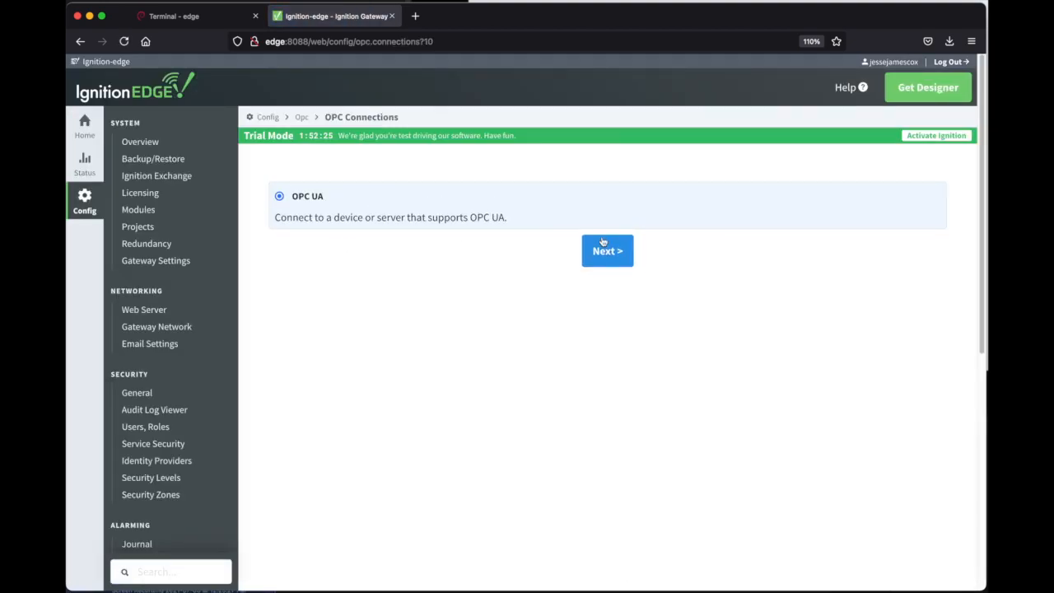
{"action": "left_click", "coordinate": [607, 250]}
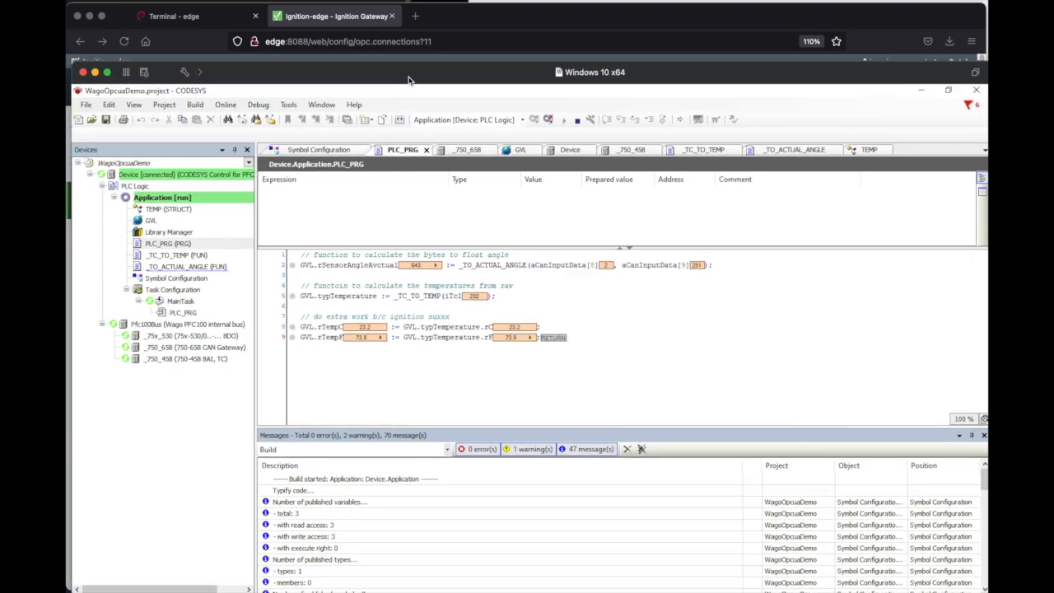
Step: Discover and accept the PFC100 server at opc.tcp://192.168.1.223:4840, then save the connection as WAGO PFC100
{"action": "type", "text": "o"}
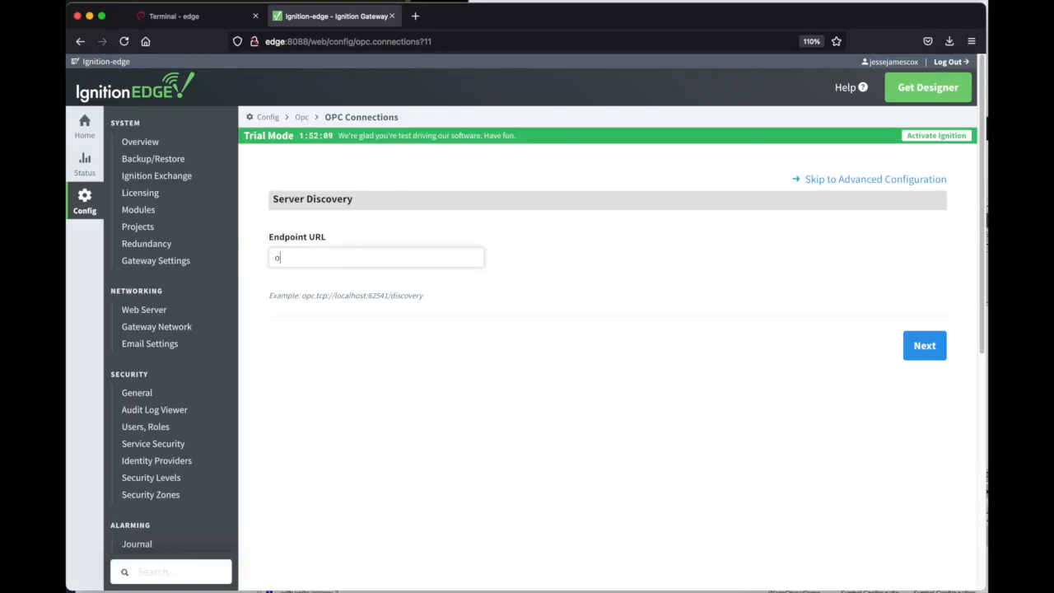
{"action": "type", "text": "opc.tcp://192.1"}
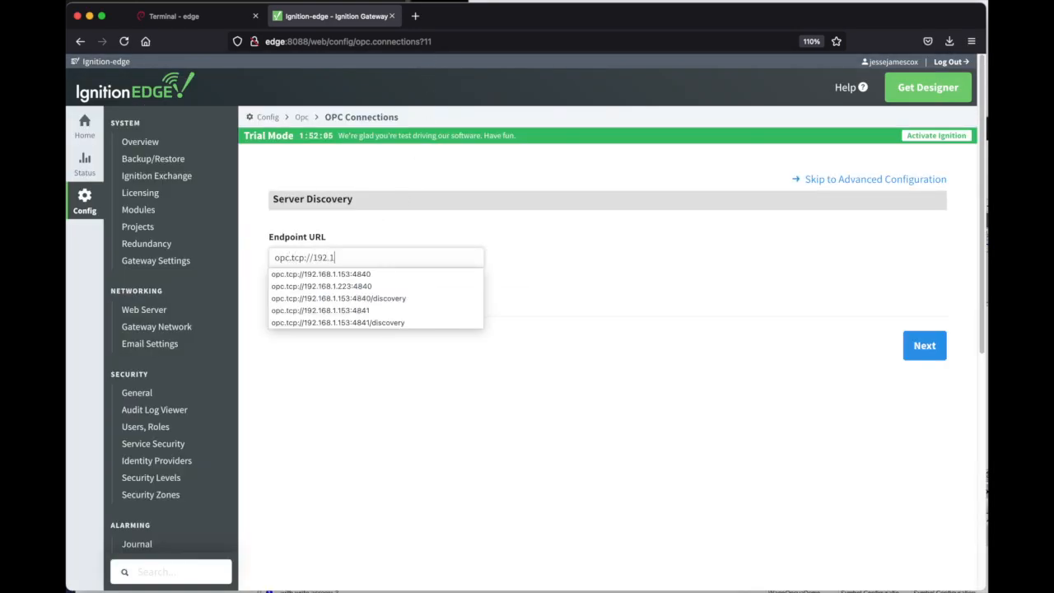
{"action": "left_click", "coordinate": [321, 285]}
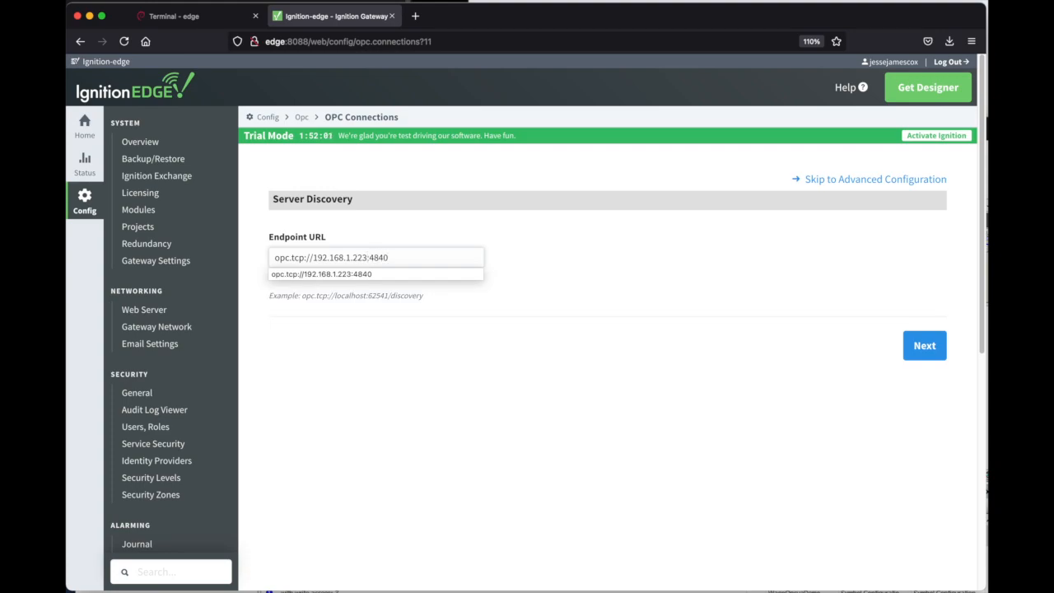
{"action": "left_click", "coordinate": [924, 345]}
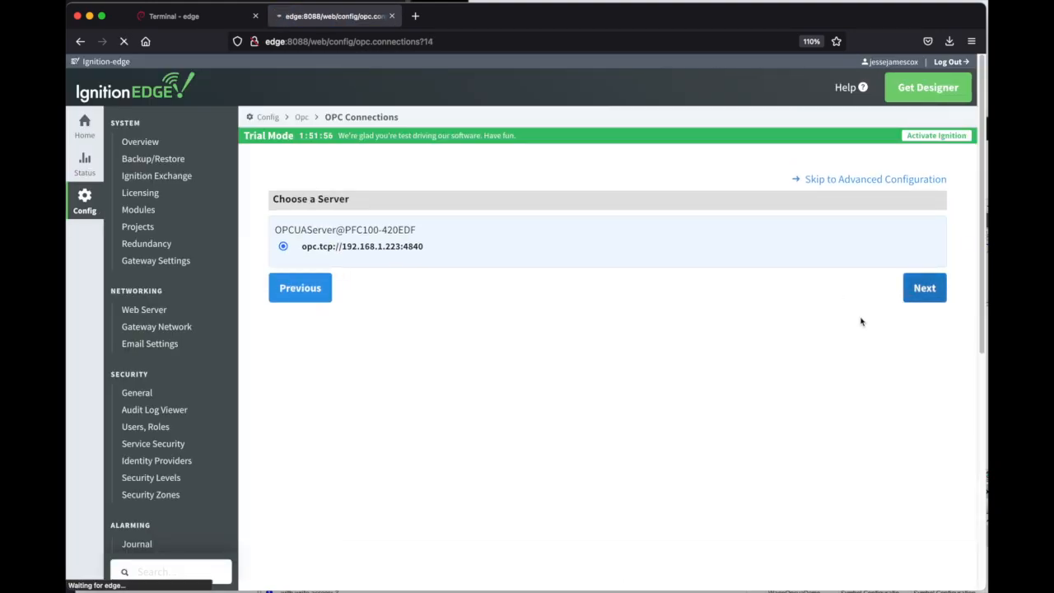
{"action": "left_click", "coordinate": [924, 288]}
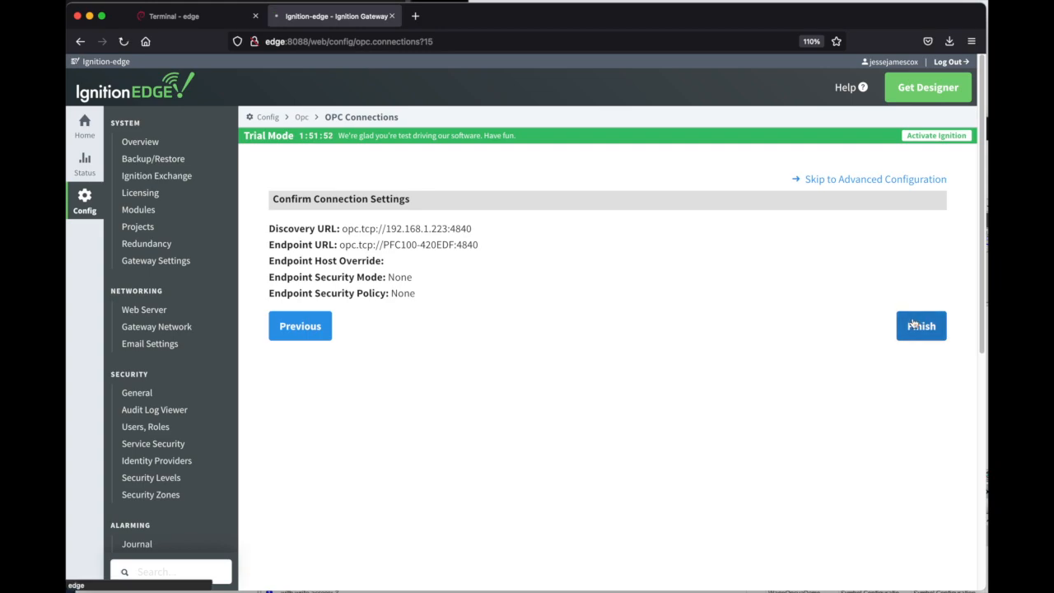
{"action": "left_click", "coordinate": [920, 325]}
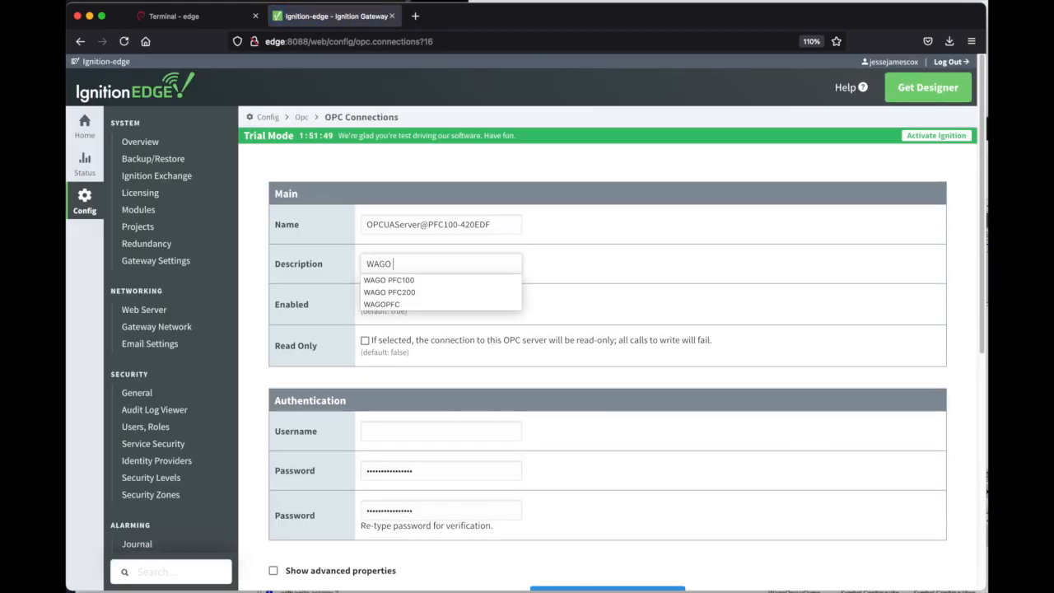
{"action": "scroll", "scroll_direction": "down", "scroll_amount": 3}
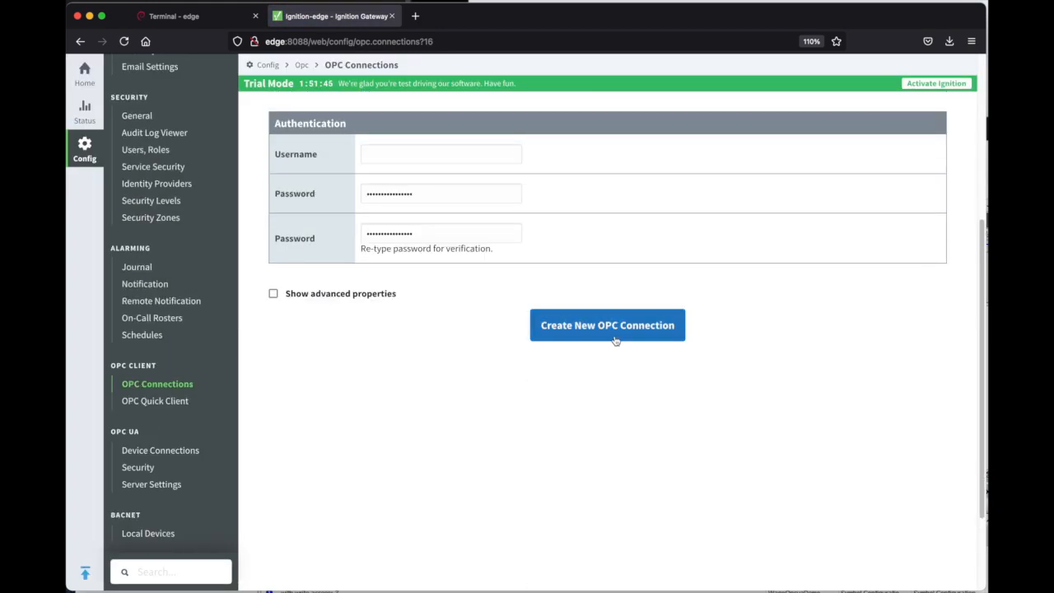
{"action": "left_click", "coordinate": [607, 325]}
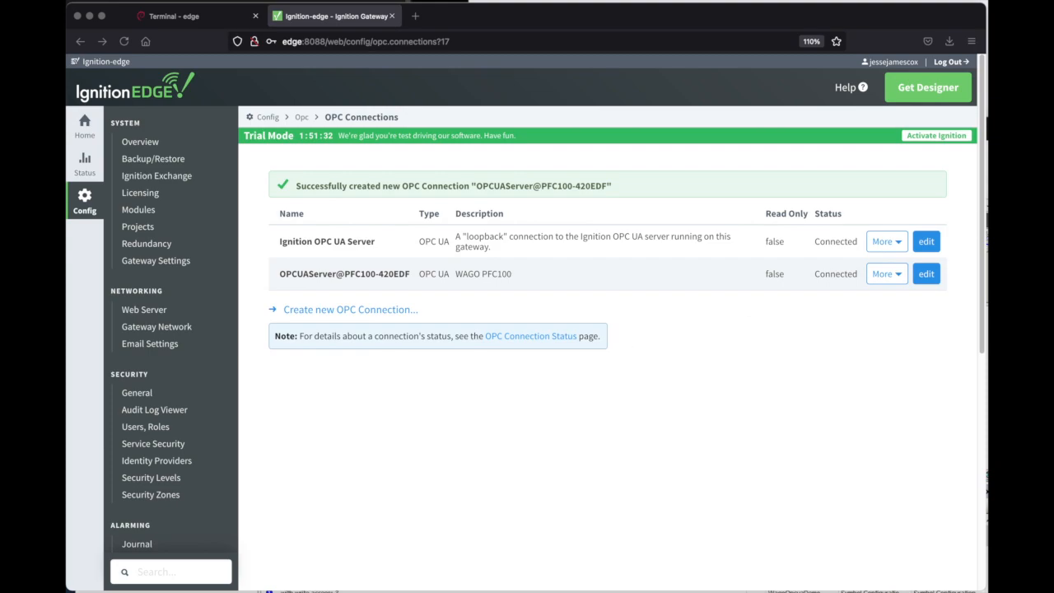
Step: Launch the Ignition-edge designer and sign in as jessejamescox to the Edge project
{"action": "left_click", "coordinate": [928, 88]}
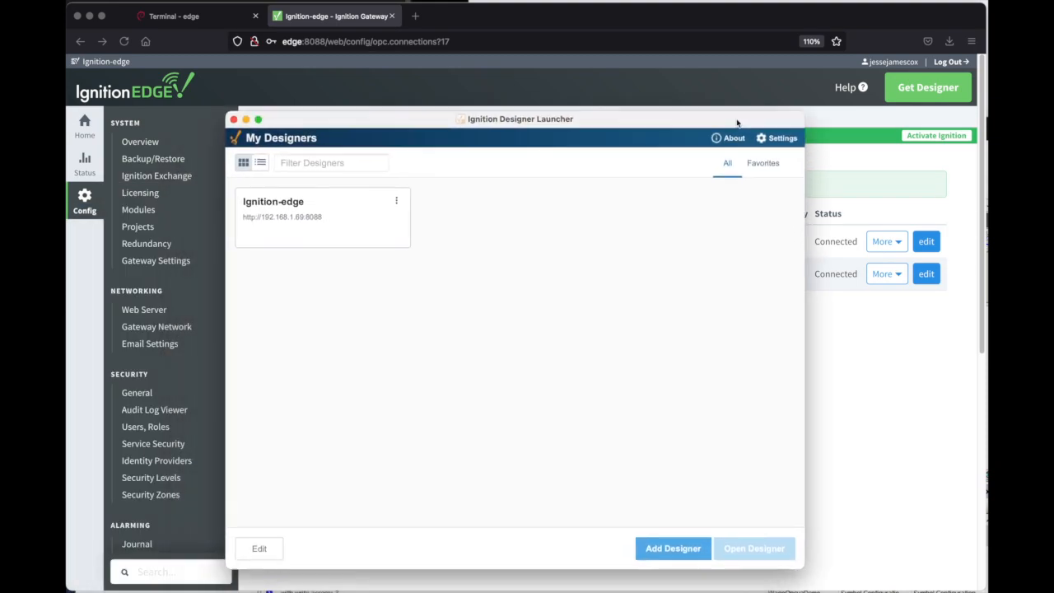
{"action": "left_click", "coordinate": [753, 547]}
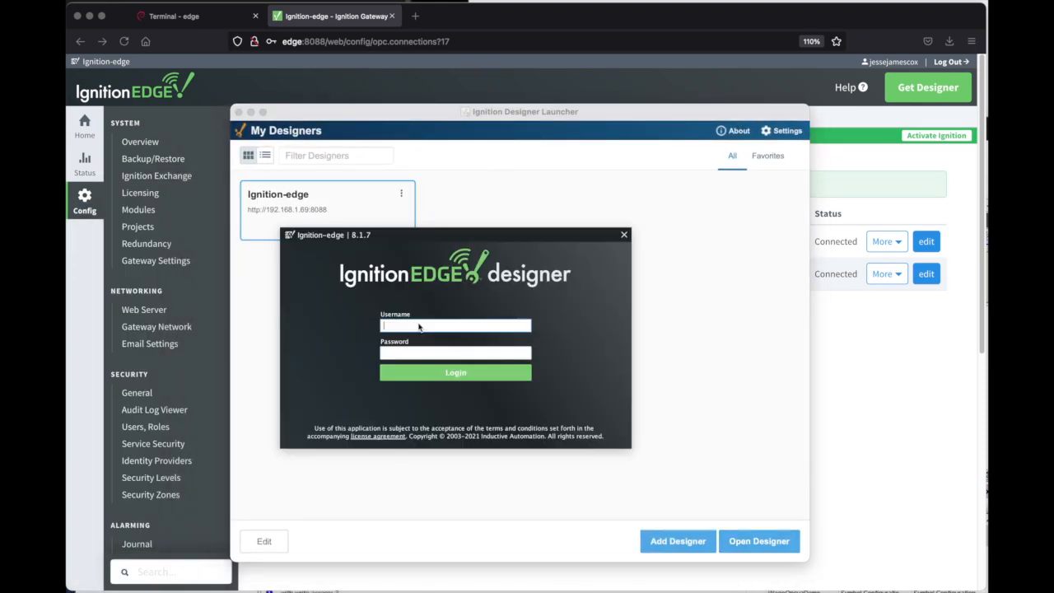
{"action": "type", "text": "jessejamescox"}
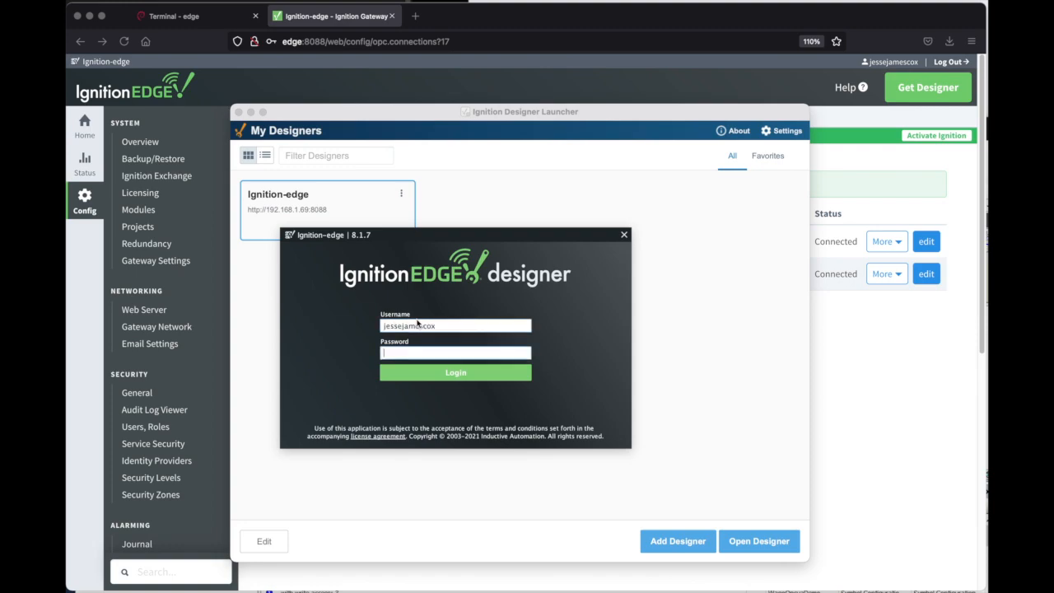
{"action": "left_click", "coordinate": [623, 235]}
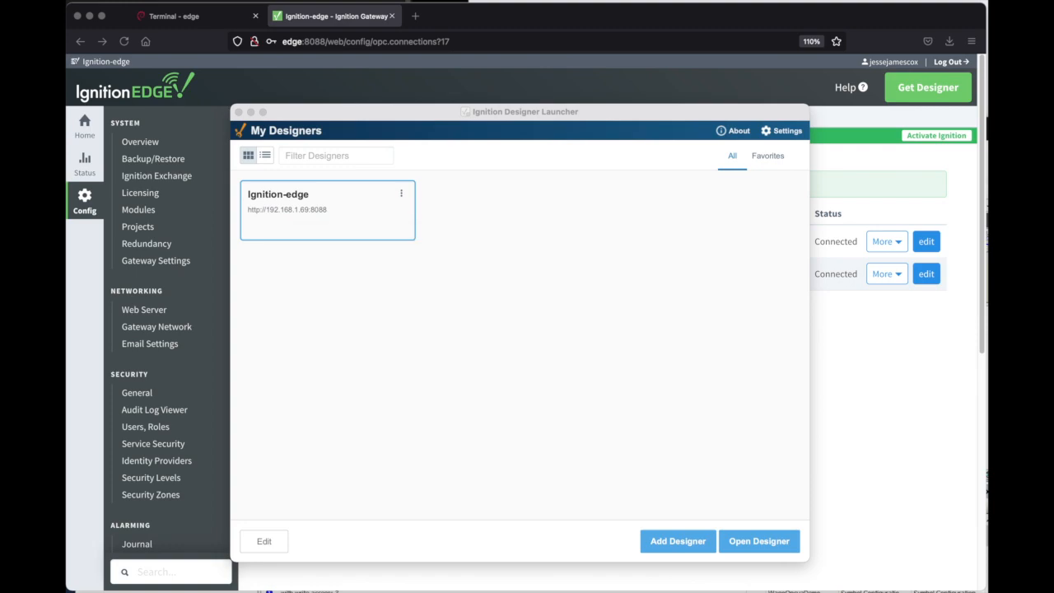
{"action": "left_click", "coordinate": [758, 541]}
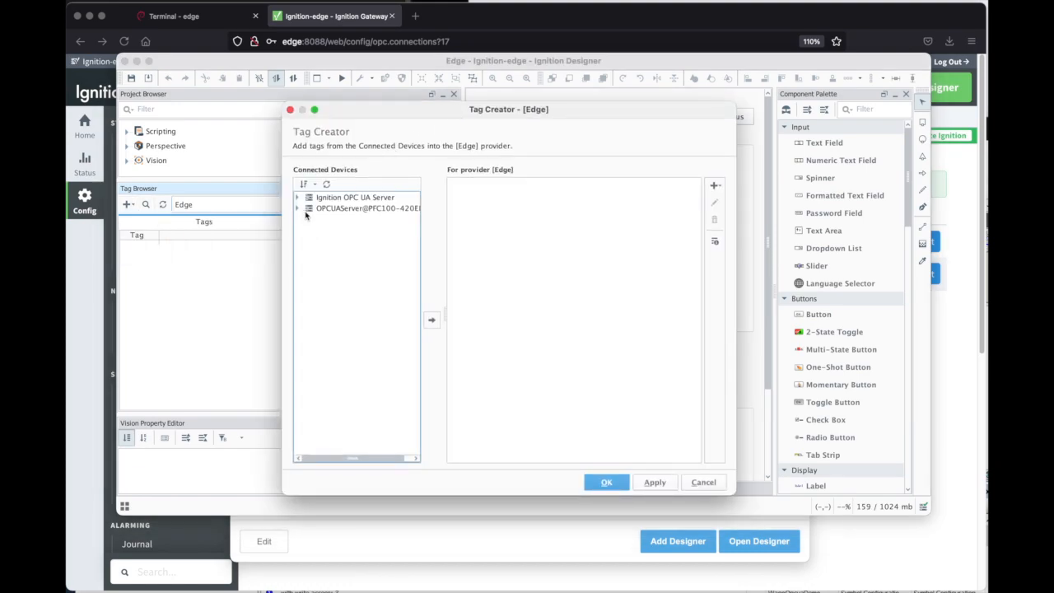
Step: Add the GVL variables rSensorAngleActual, rTempC and rTempF as Edge tags via Tag Creator
{"action": "left_click", "coordinate": [298, 208]}
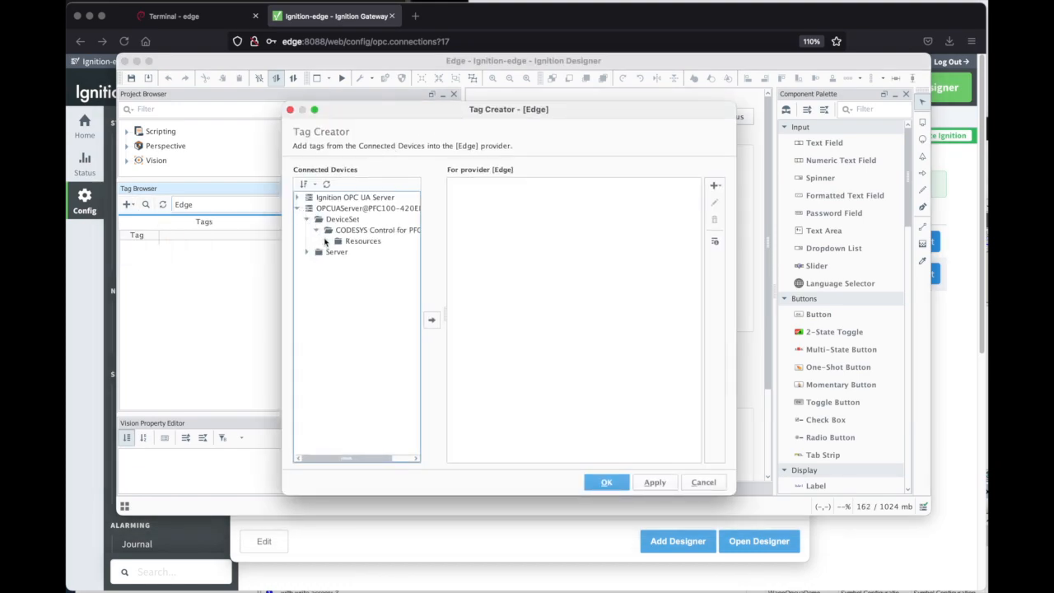
{"action": "left_click", "coordinate": [317, 230]}
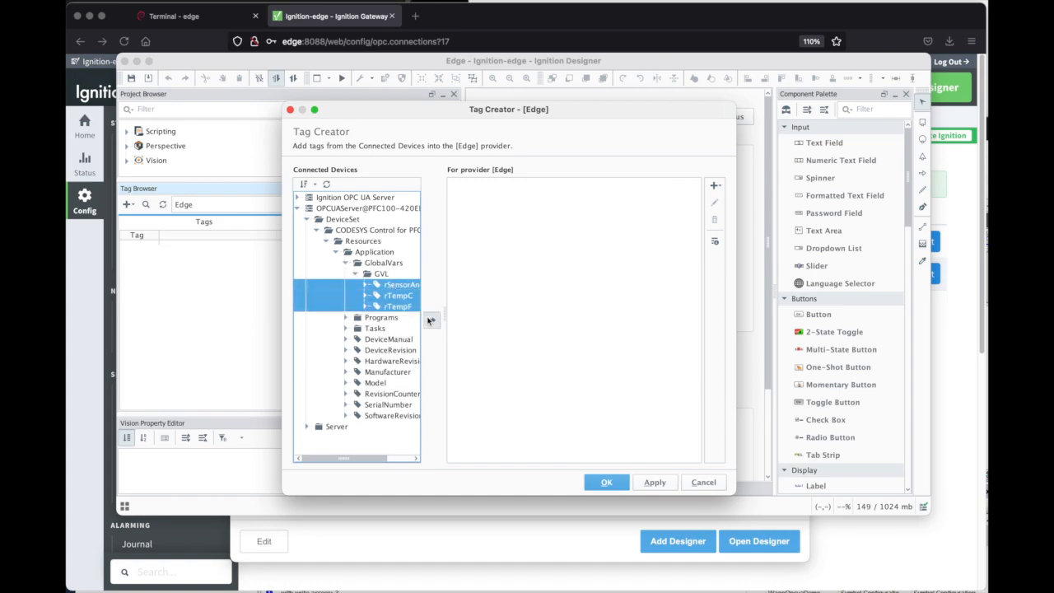
{"action": "left_click", "coordinate": [606, 482]}
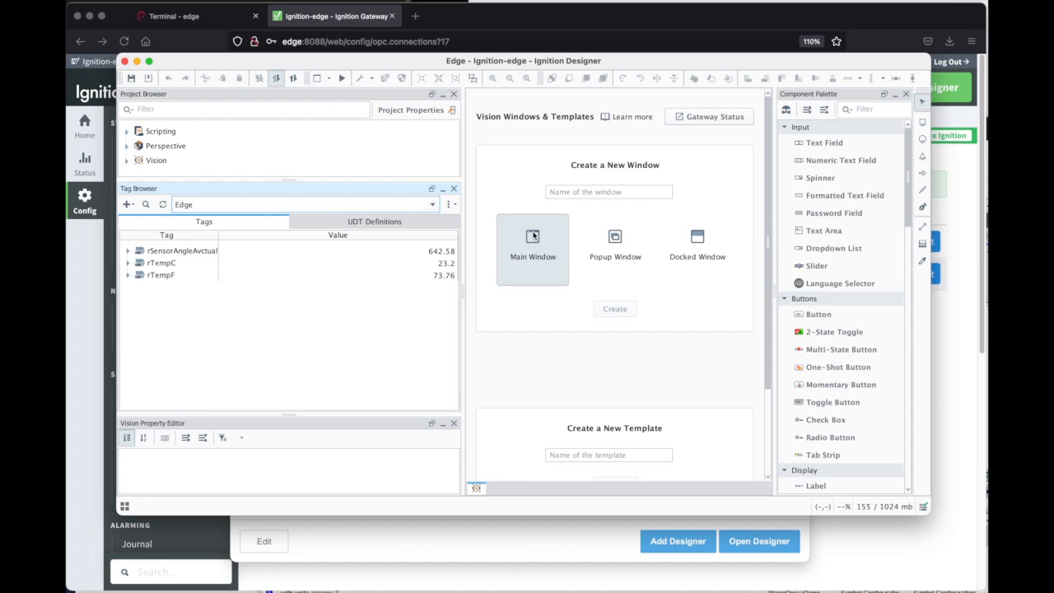
Step: Create the Main window with LED displays bound to sensor angle, rTempC and rTempF, plus a label
{"action": "left_click", "coordinate": [614, 307]}
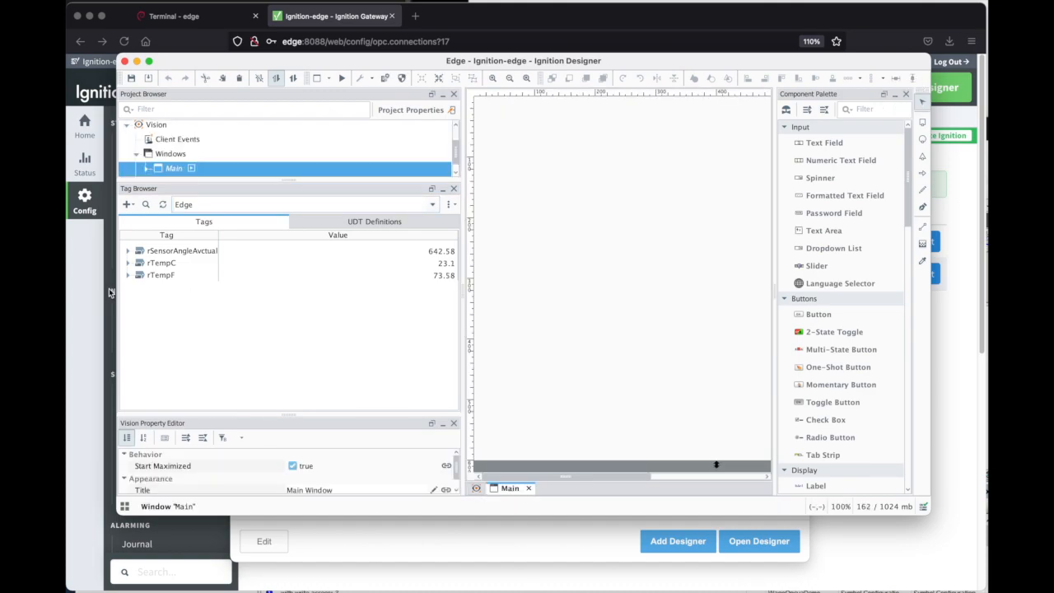
{"action": "left_click", "coordinate": [128, 251]}
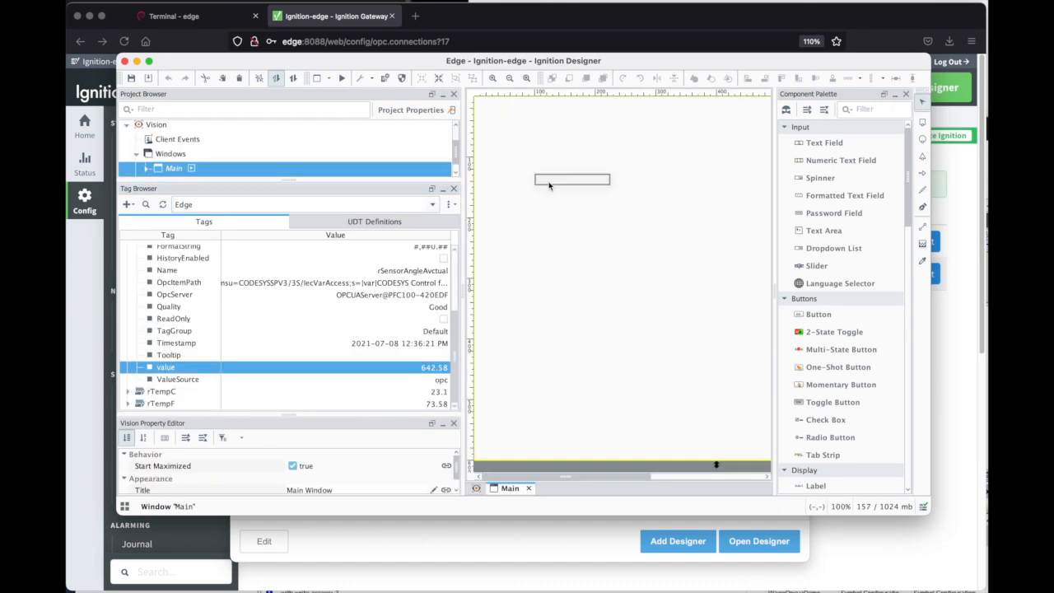
{"action": "right_click", "coordinate": [572, 180]}
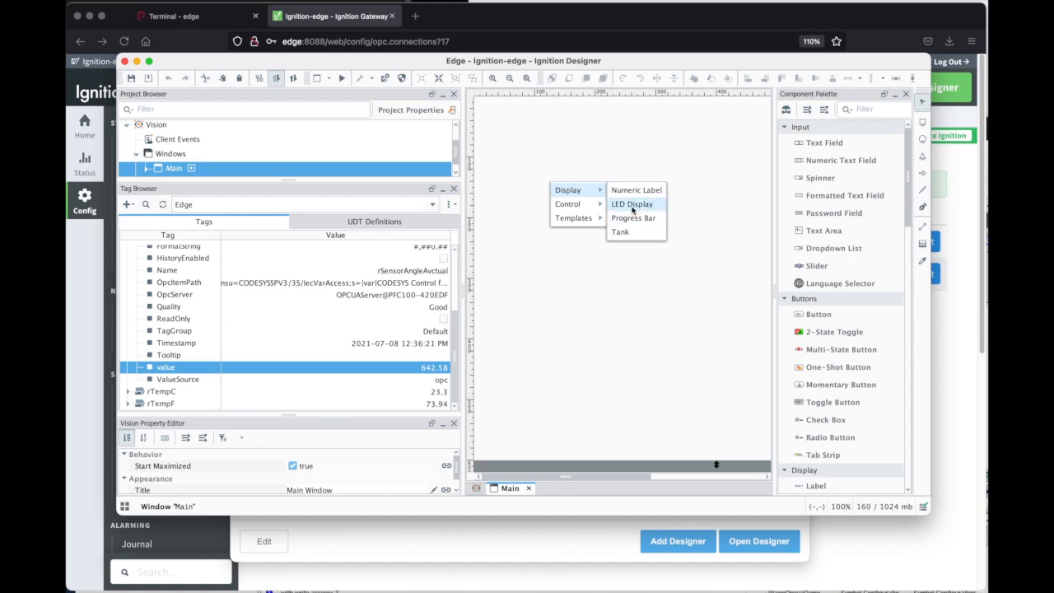
{"action": "left_click", "coordinate": [632, 203]}
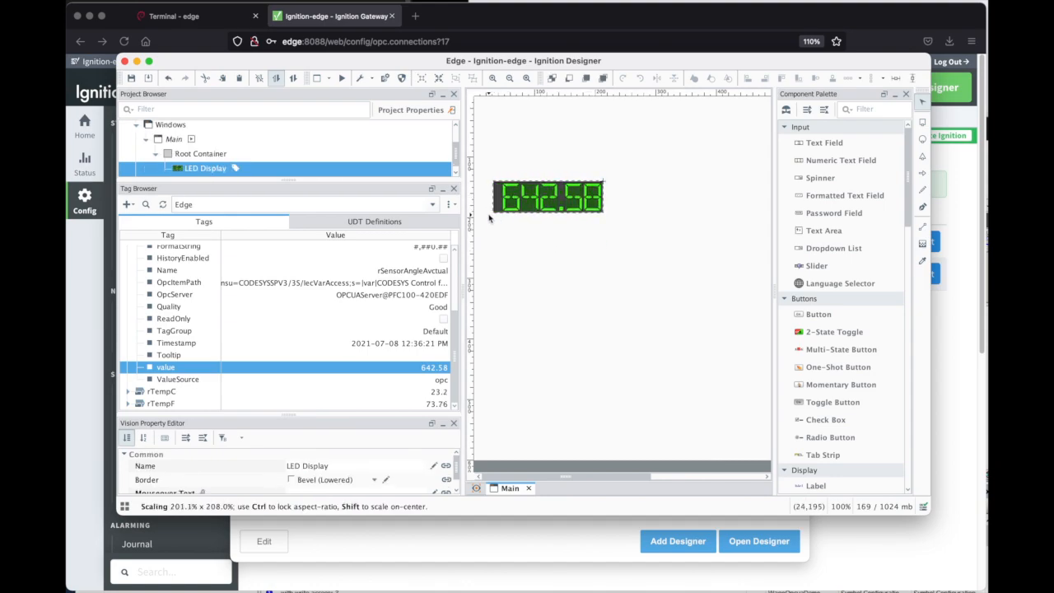
{"action": "left_click", "coordinate": [200, 154]}
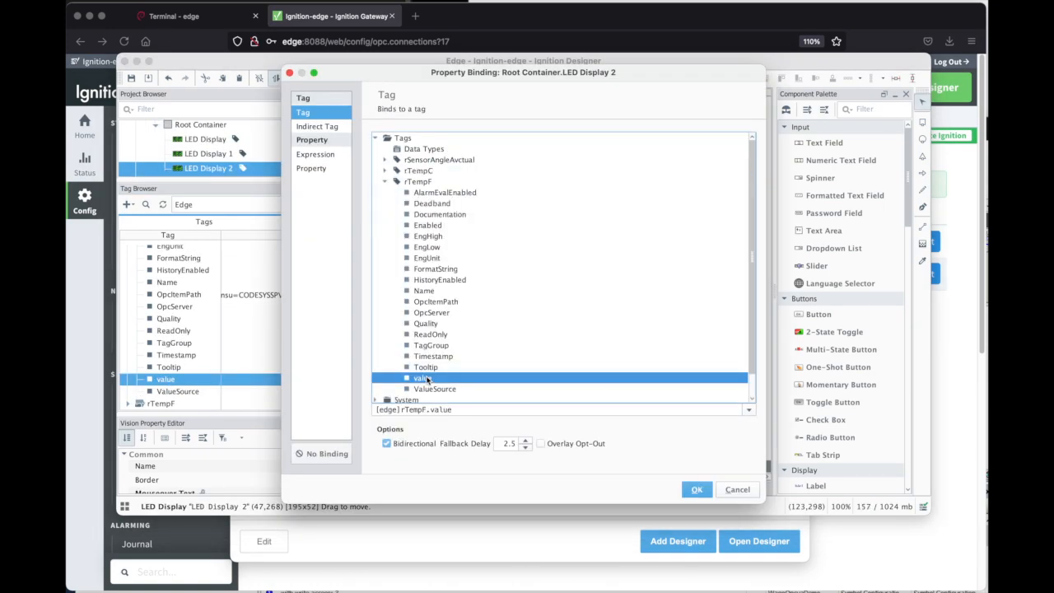
{"action": "left_click", "coordinate": [696, 488]}
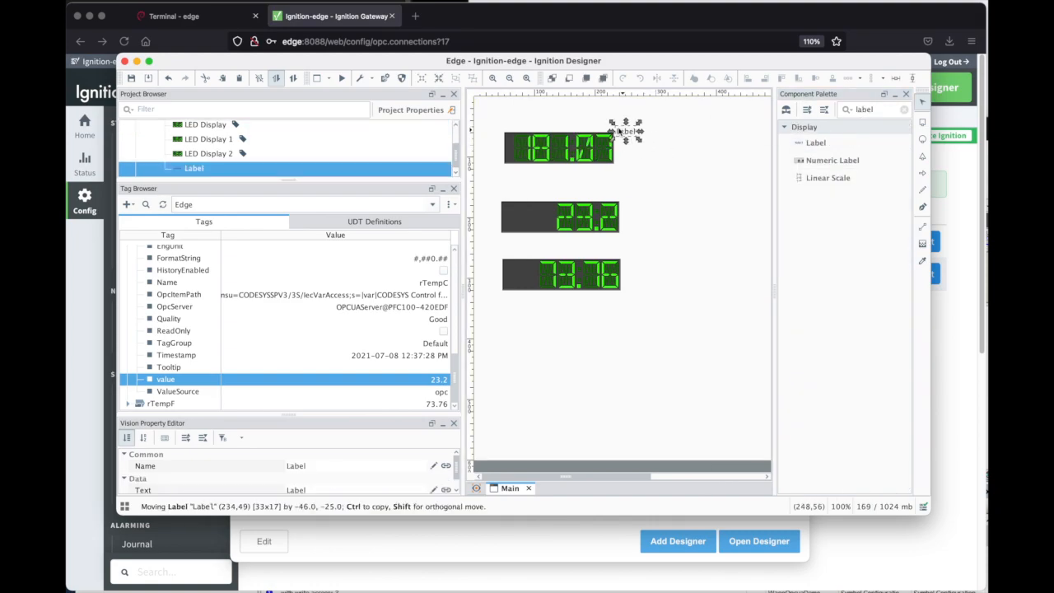